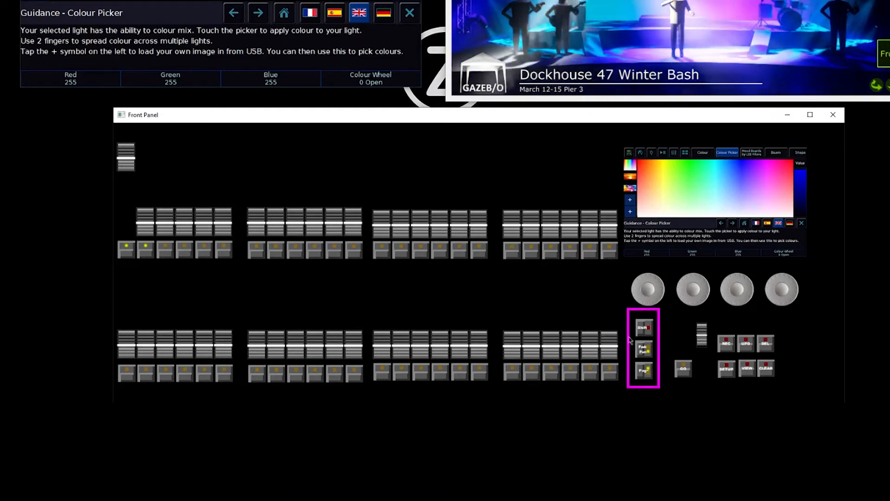
pyautogui.click(645, 349)
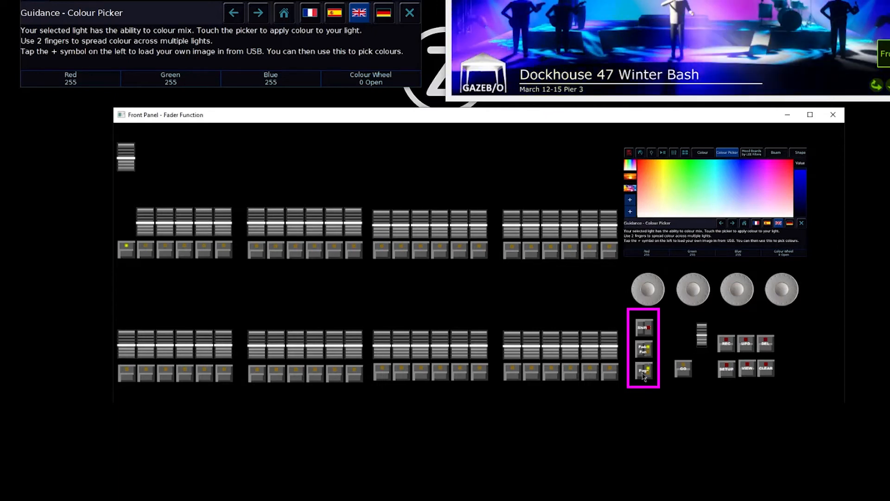
pyautogui.click(643, 369)
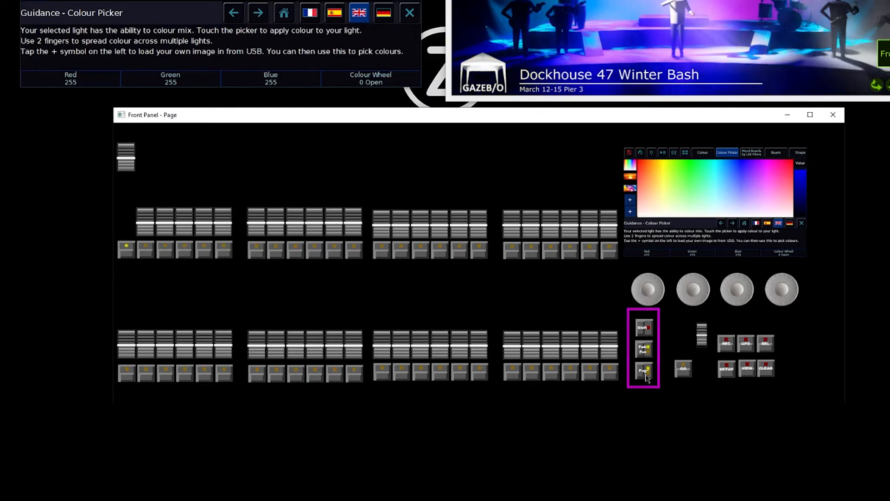
pyautogui.click(683, 369)
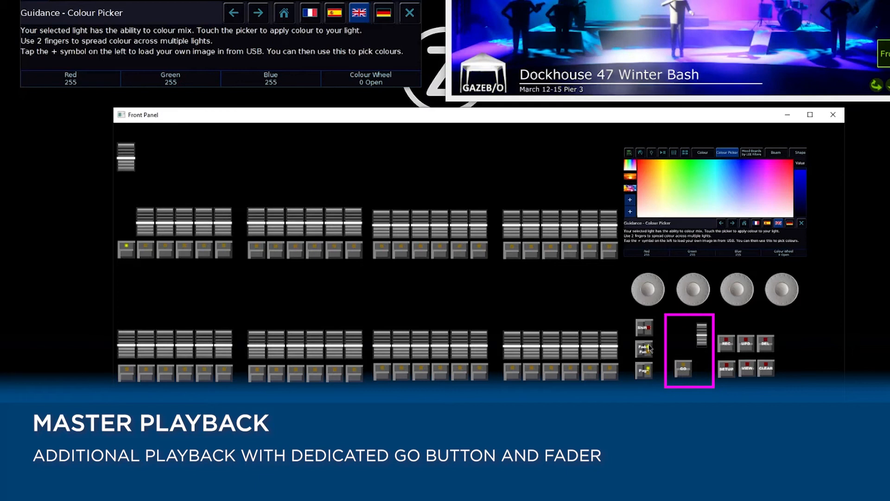
pyautogui.moveTo(685, 348)
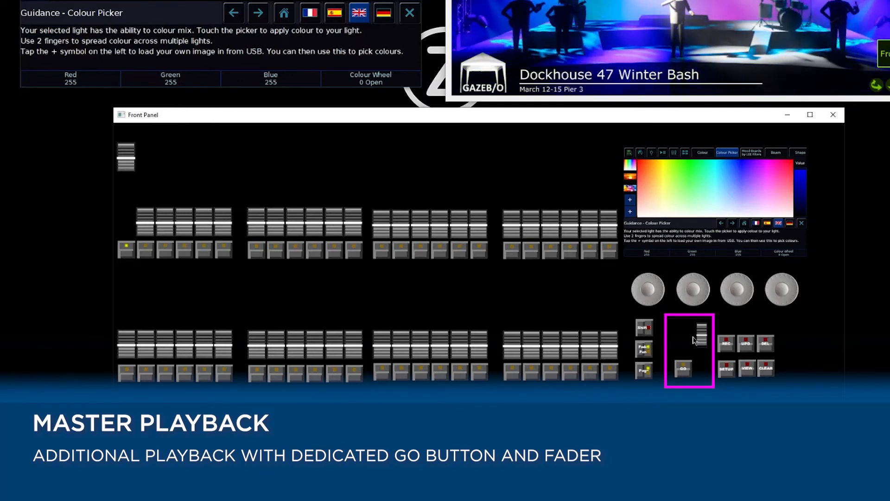
pyautogui.moveTo(686, 343)
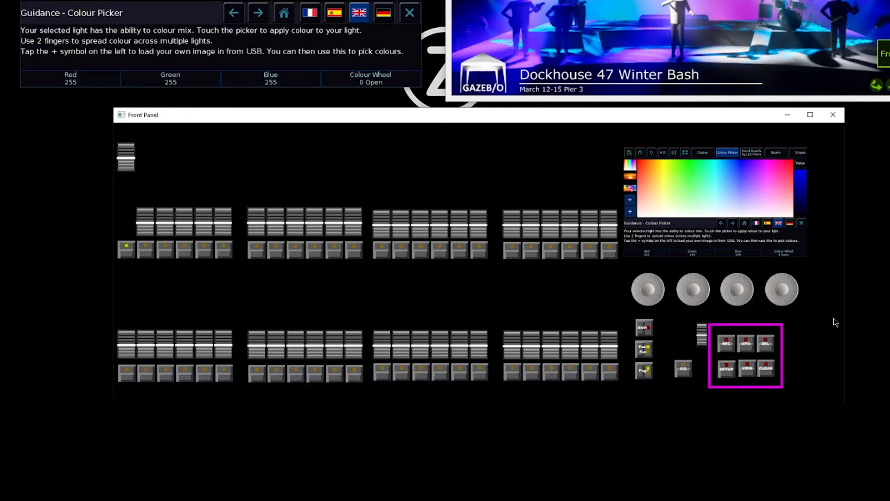
pyautogui.click(766, 343)
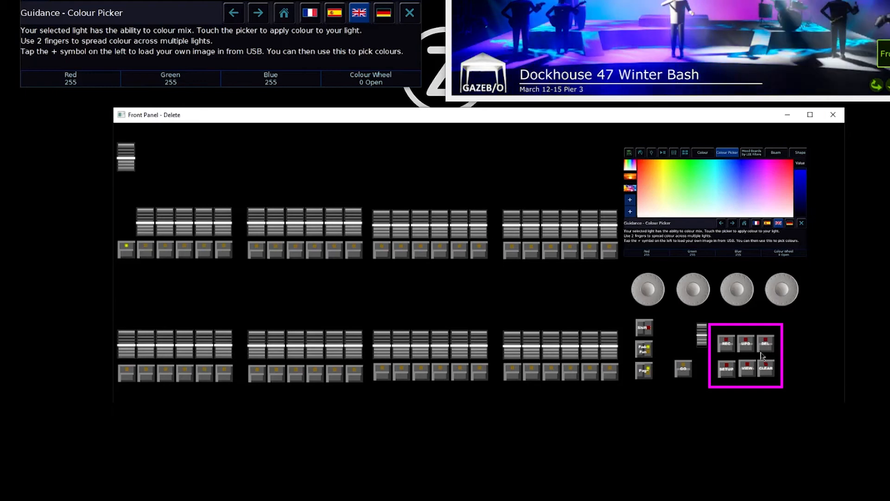
pyautogui.click(766, 343)
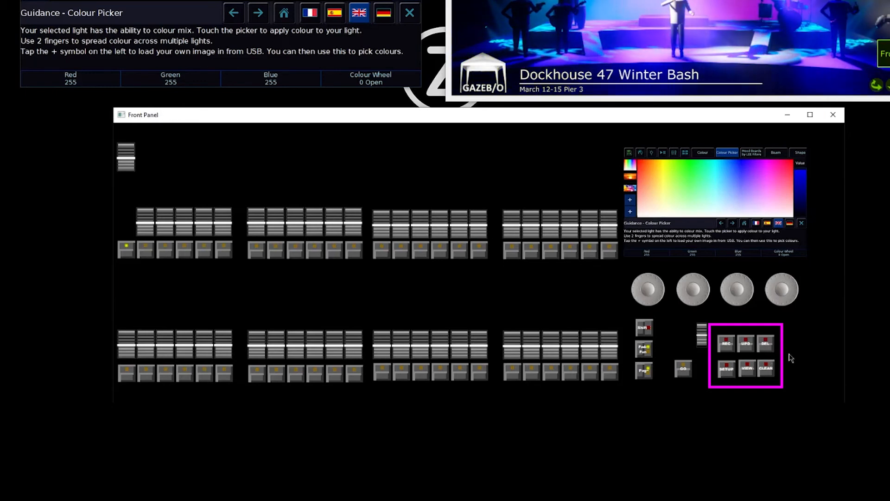